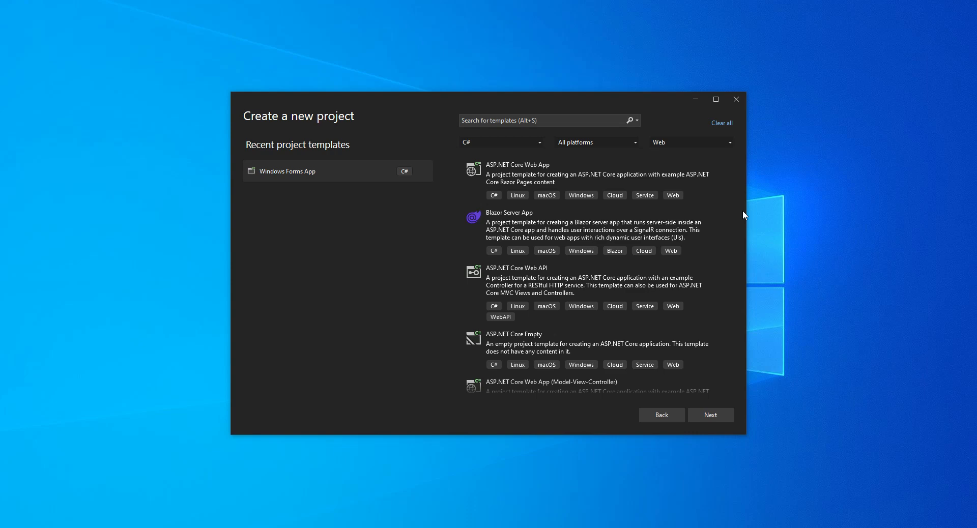
mouse_move(225, 123)
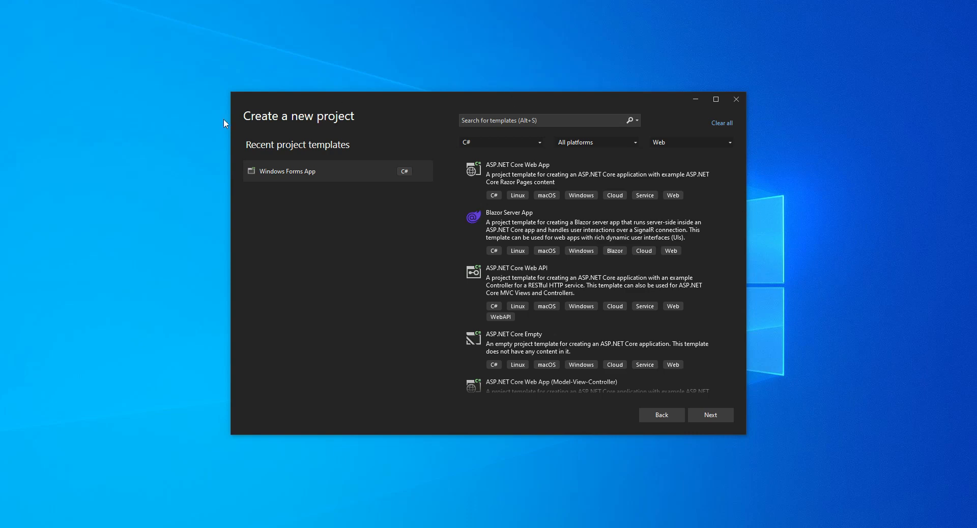
Pick the Windows Forms App template from the recent project templates.
click(588, 231)
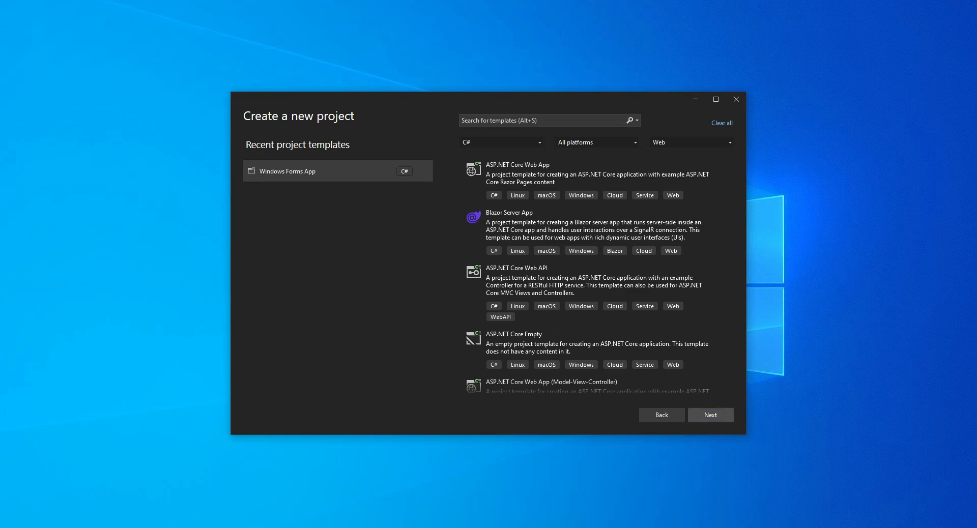
Name the project RoundImagePicturebox and create it on .NET 6.0 (Long Term Support).
click(710, 414)
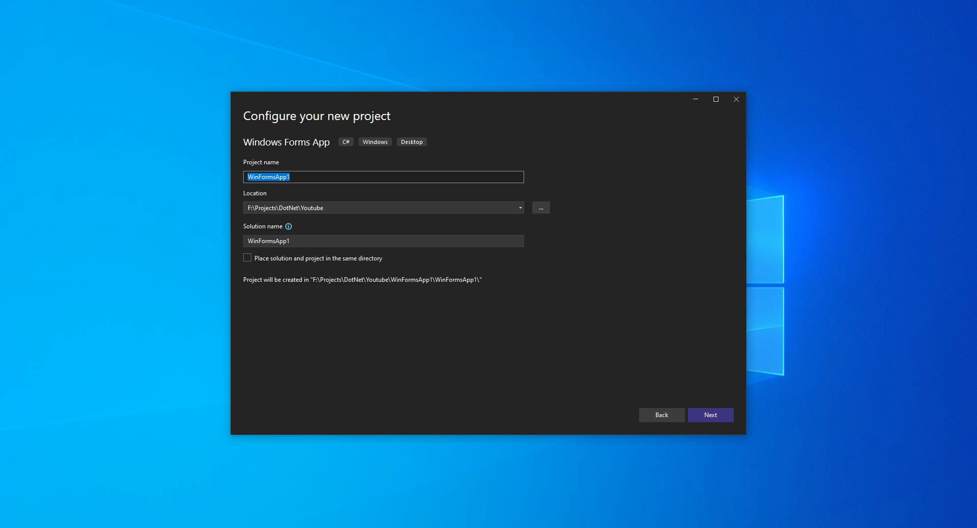
text(Round)
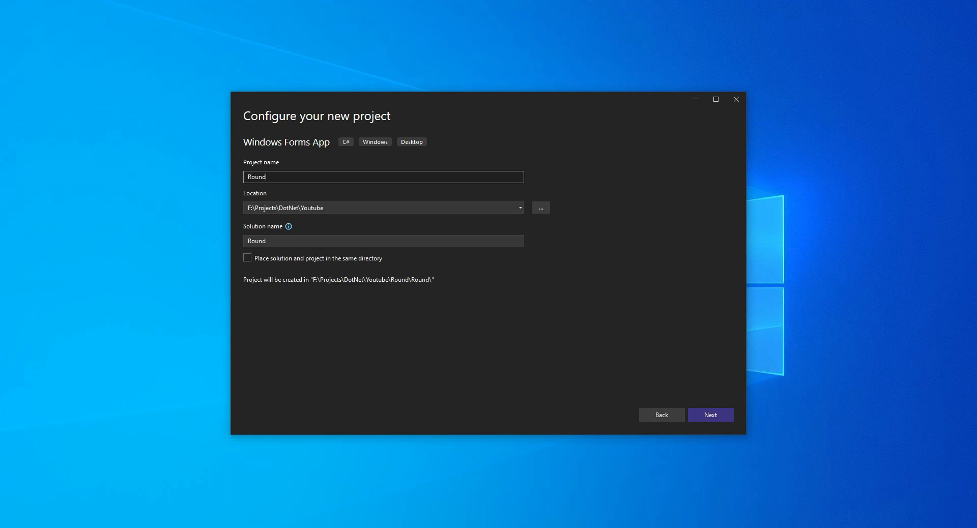
text(ImagePictu)
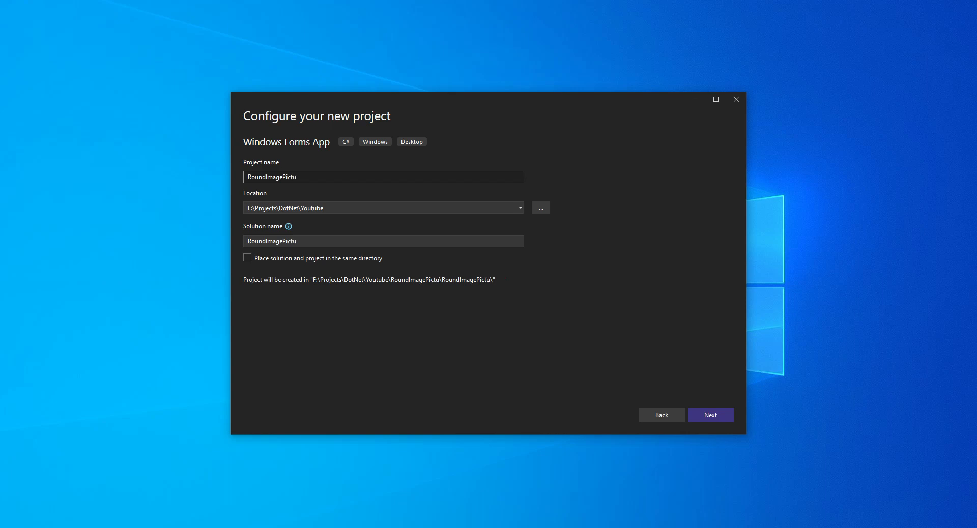
click(710, 415)
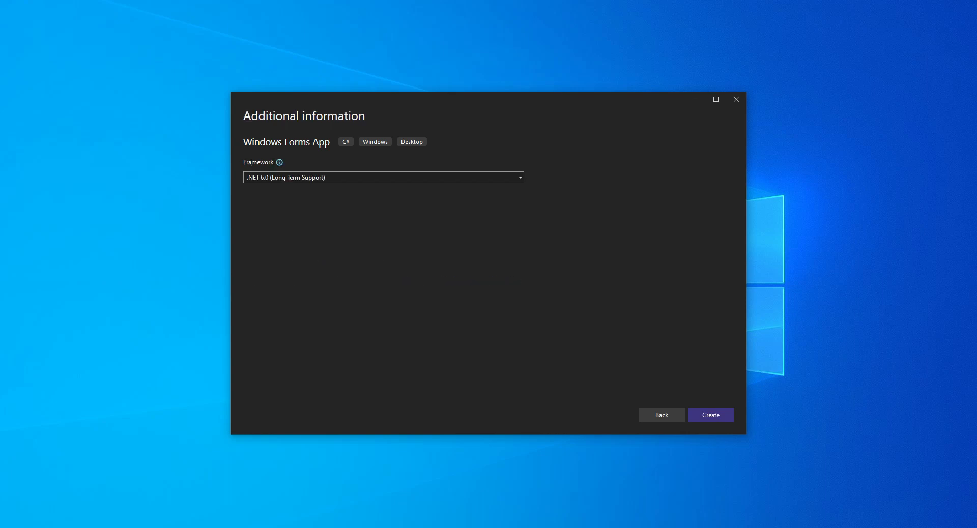
click(710, 415)
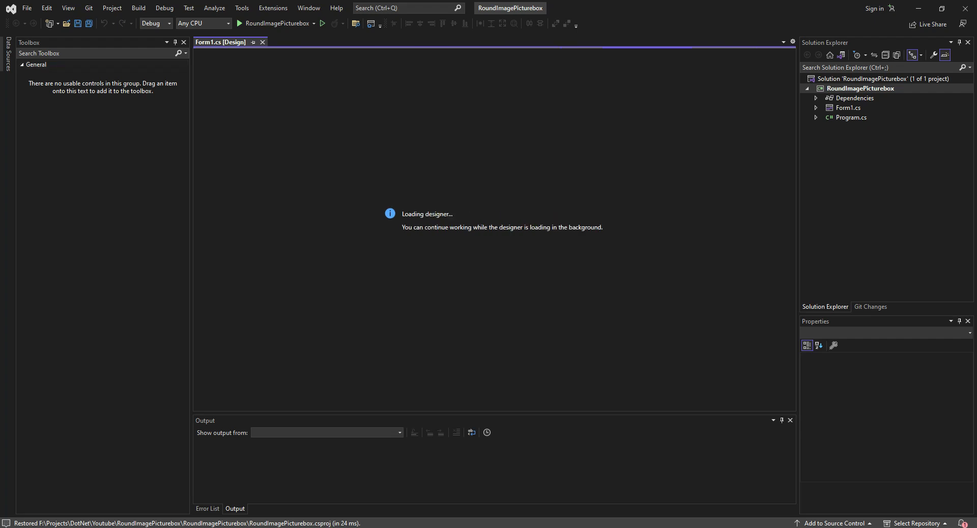
Find PictureBox in the Toolbox, draw one on Form1 and stretch it taller.
click(815, 108)
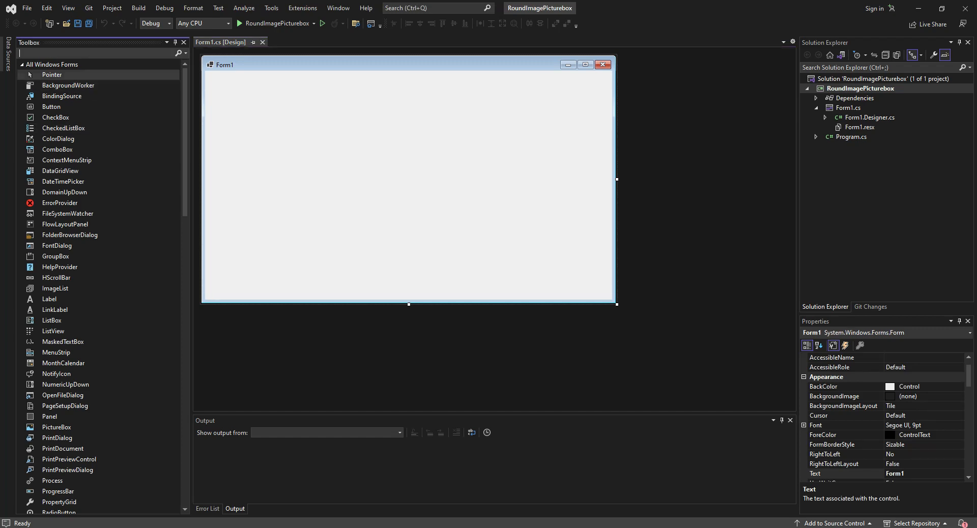
text(pic)
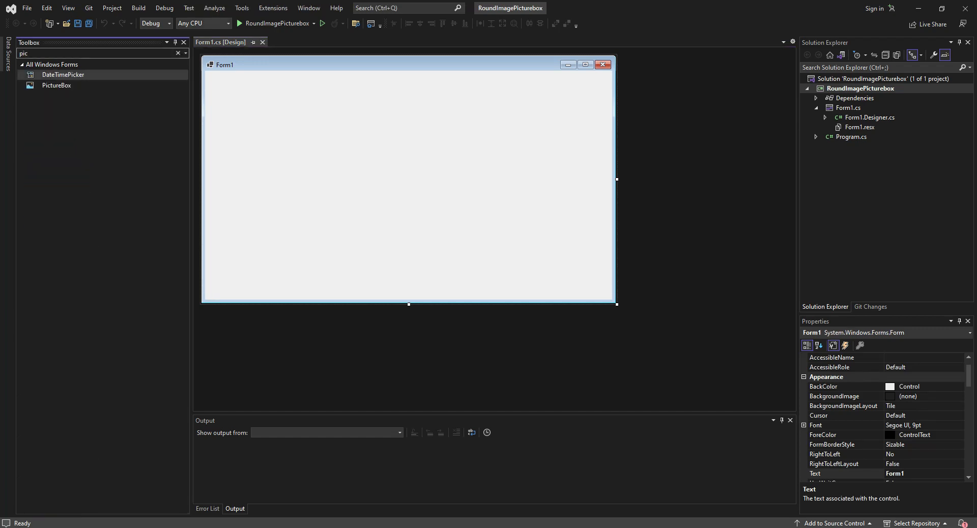
drag(55, 85, 305, 128)
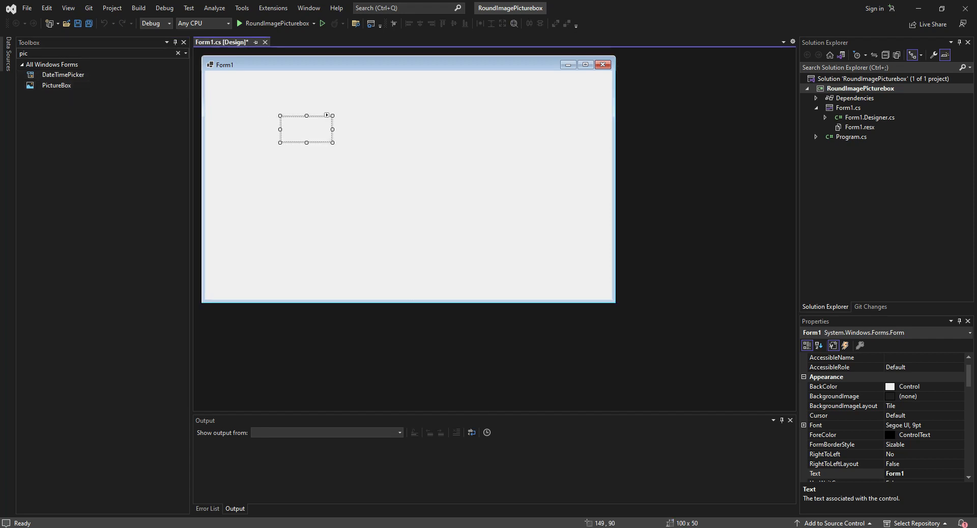
drag(332, 141, 355, 205)
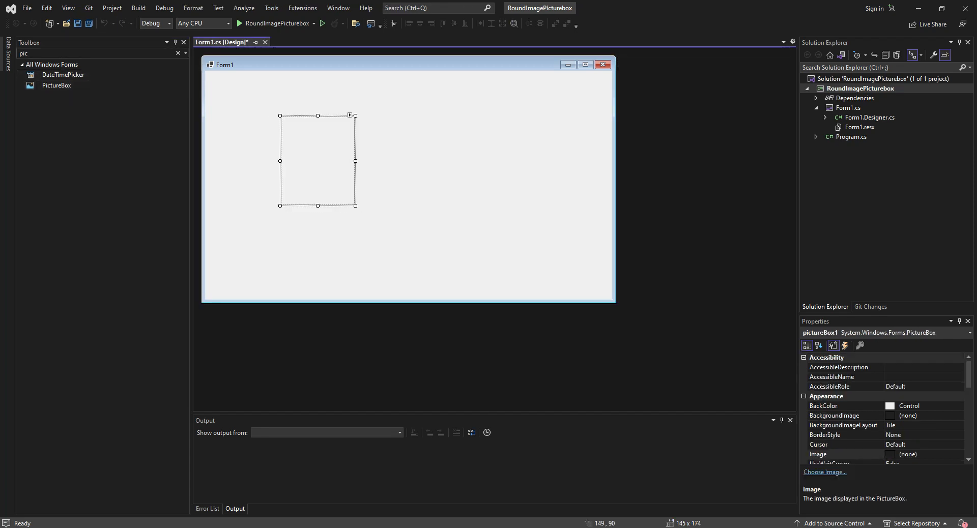
click(350, 116)
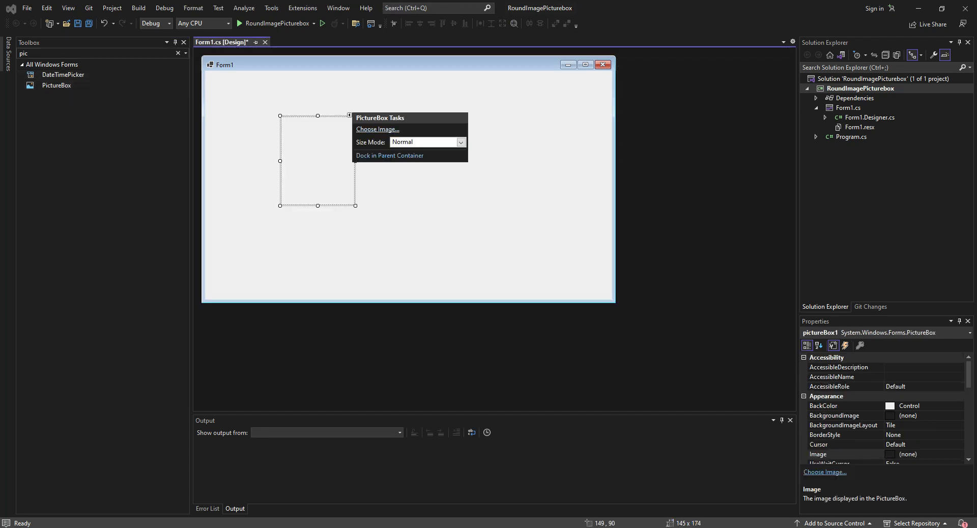
Import v3_0740148.jpg into the picture box, set Size Mode to Zoom, and center it.
click(377, 129)
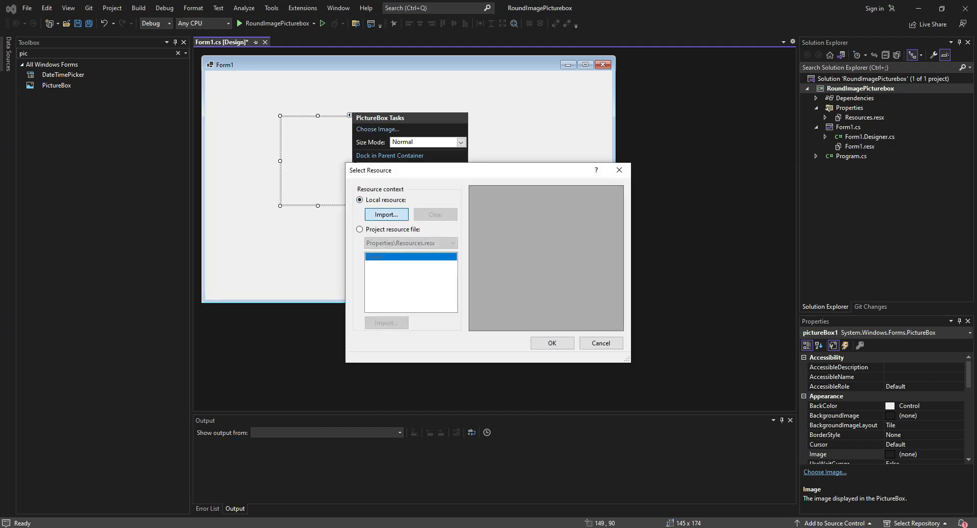
click(386, 214)
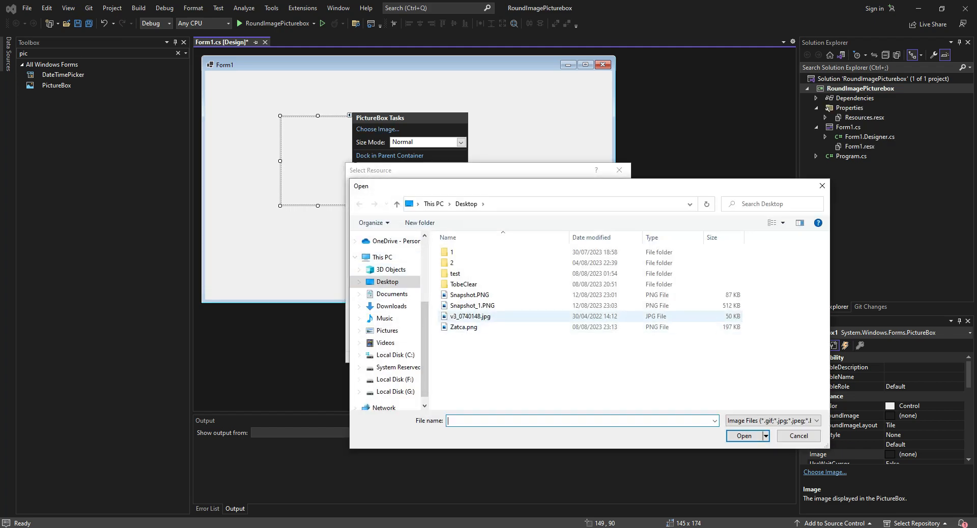
click(469, 316)
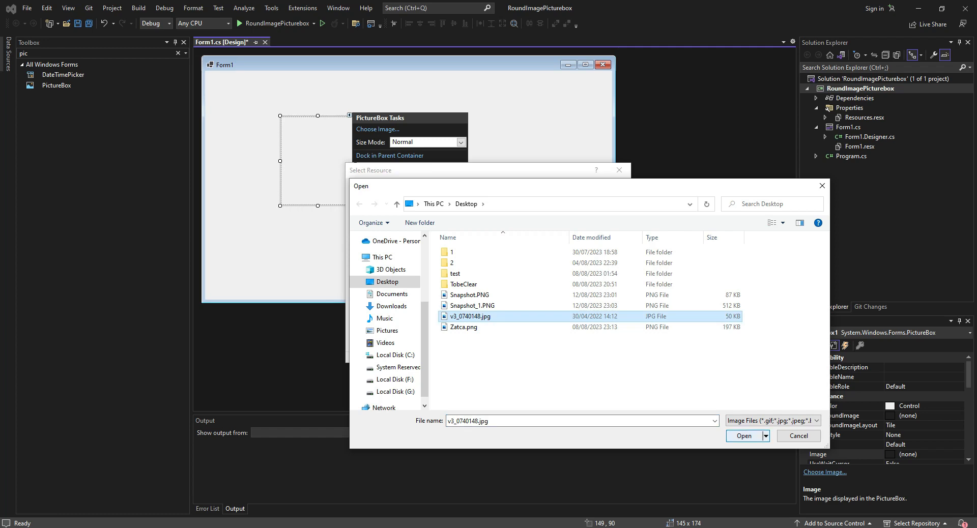
click(744, 436)
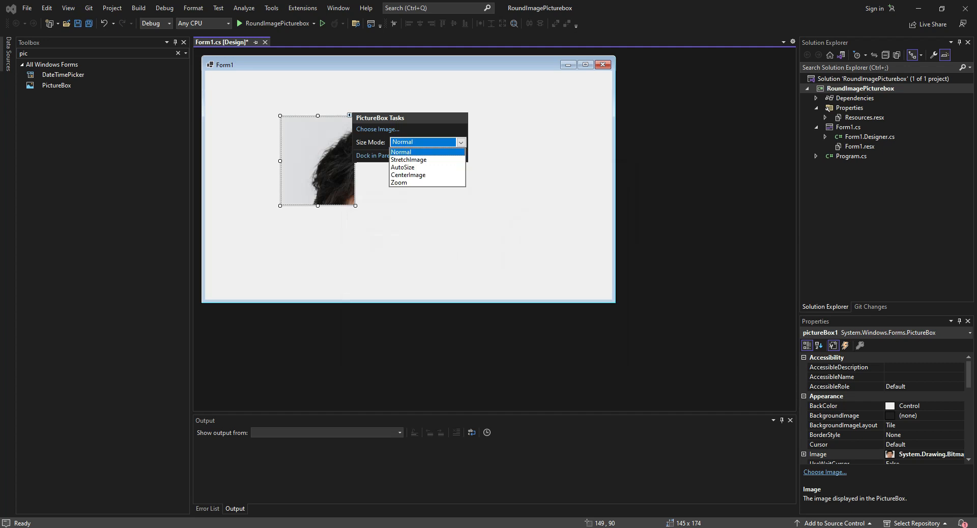
click(408, 160)
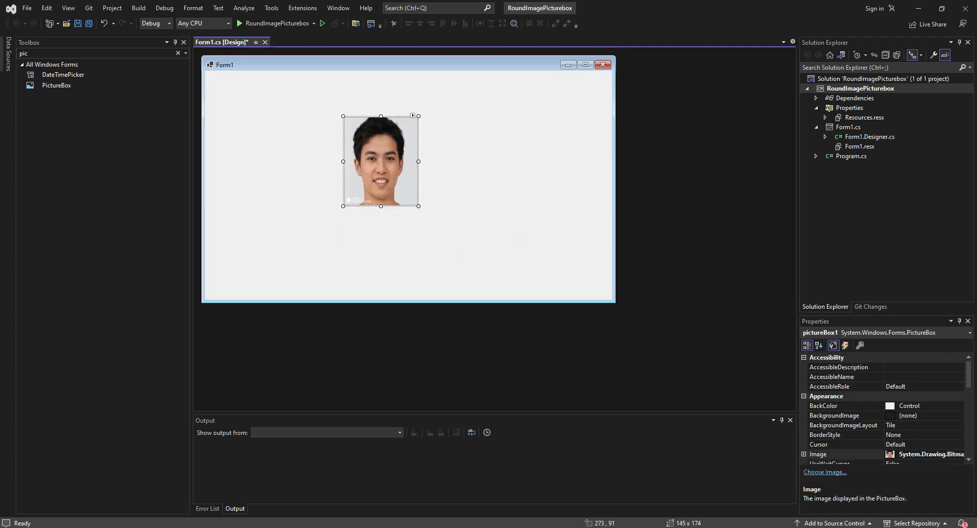
drag(380, 161, 367, 159)
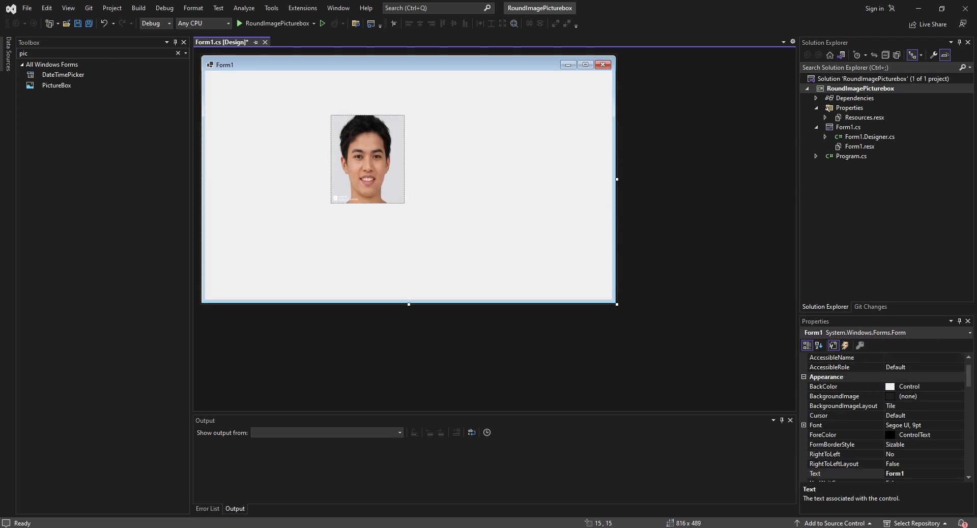
Create the Form1_Load handler and add 'using System.Drawing.Drawing2D;' at the top.
click(208, 42)
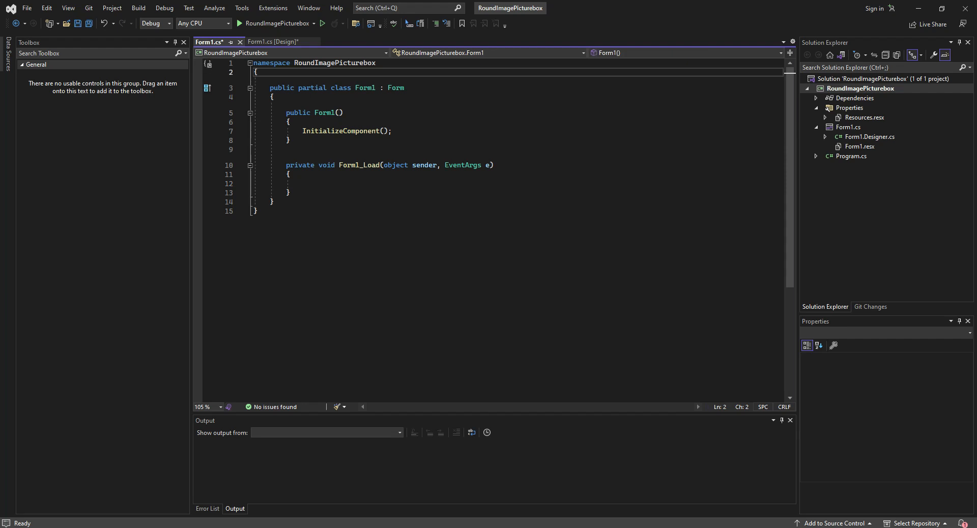
text(usi)
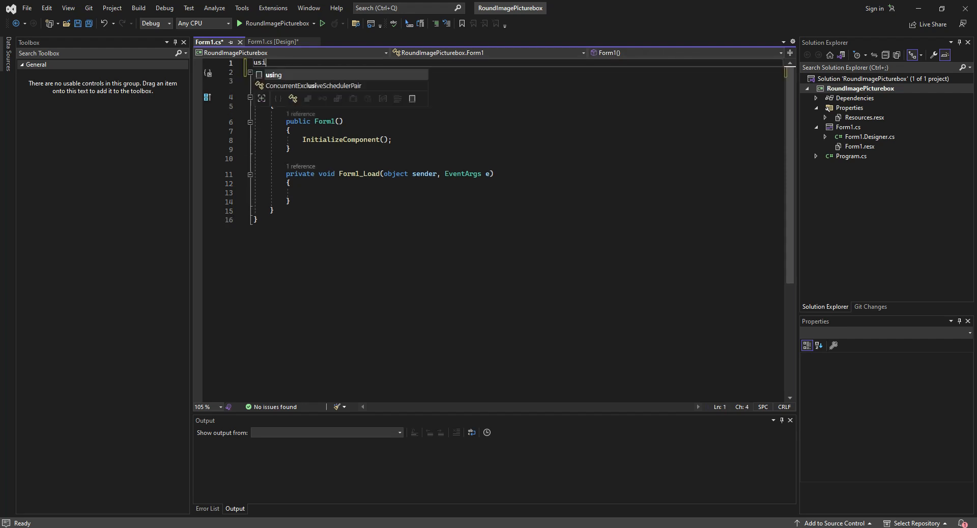
text(ng System.)
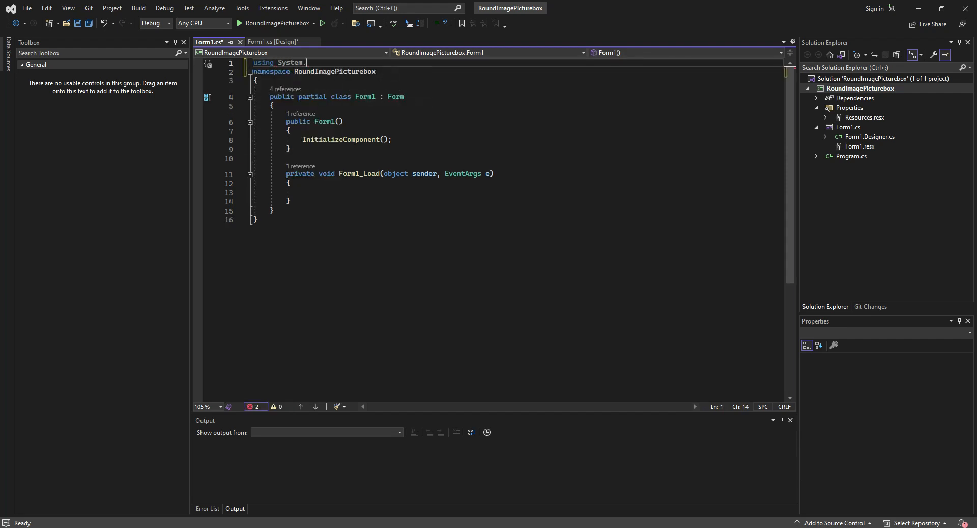
text(dr)
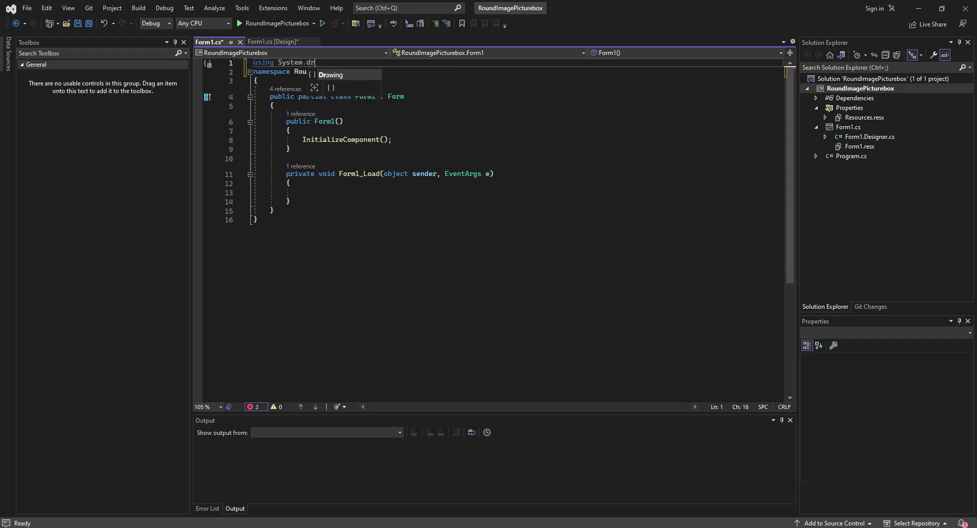
text(.Drawing2D;)
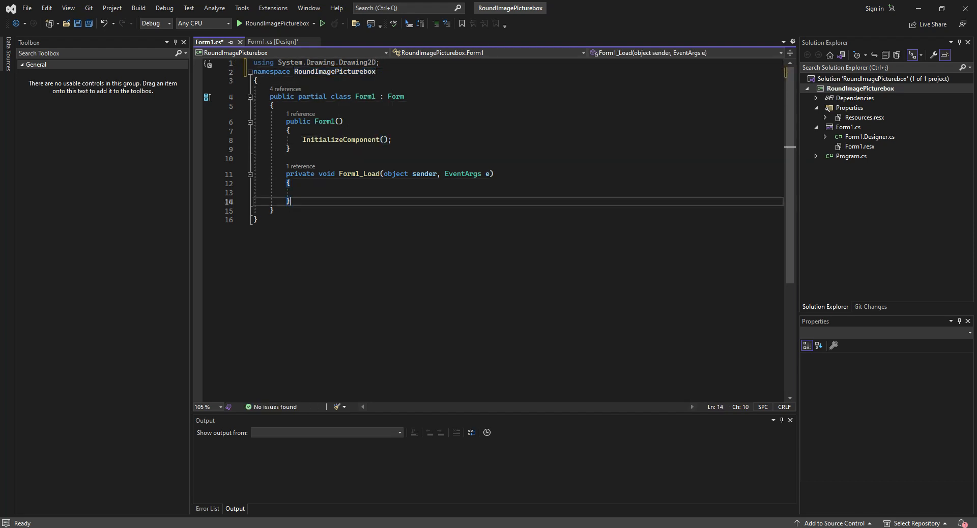
key(Enter)
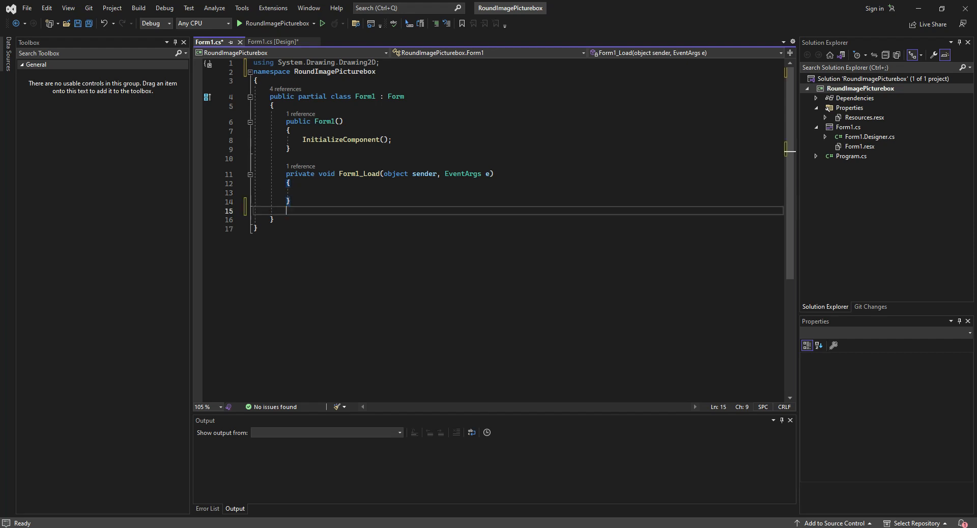
Declare the Region-returning GetRoundedImagePicturebox method taking a picture box.
text(private)
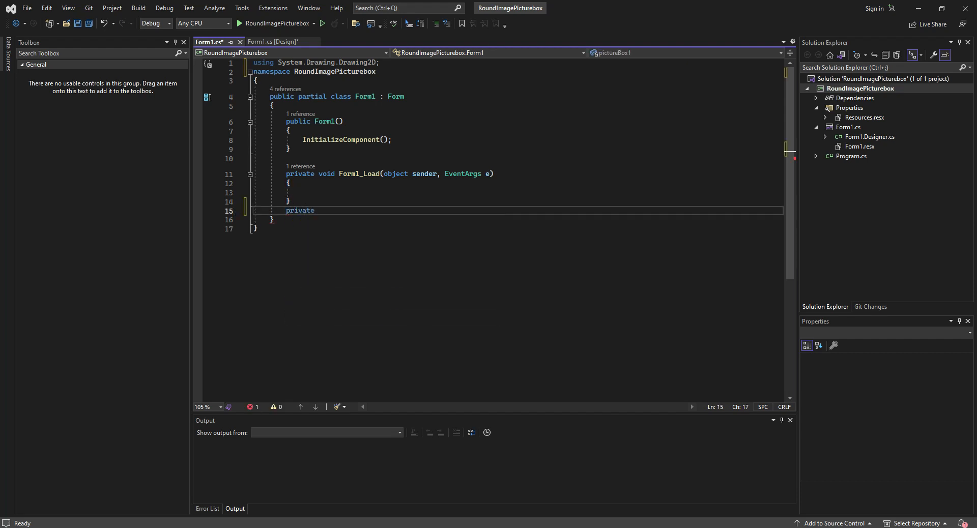
text(Region)
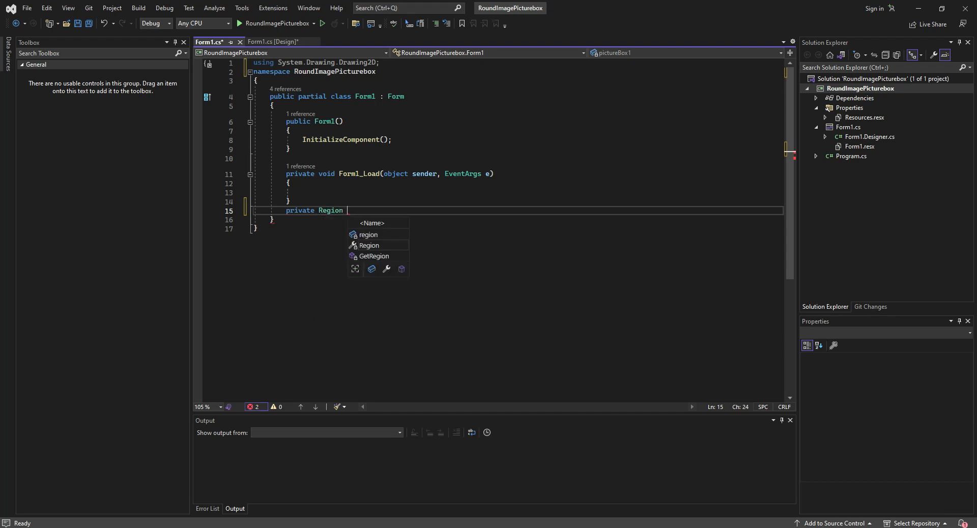
text(G()
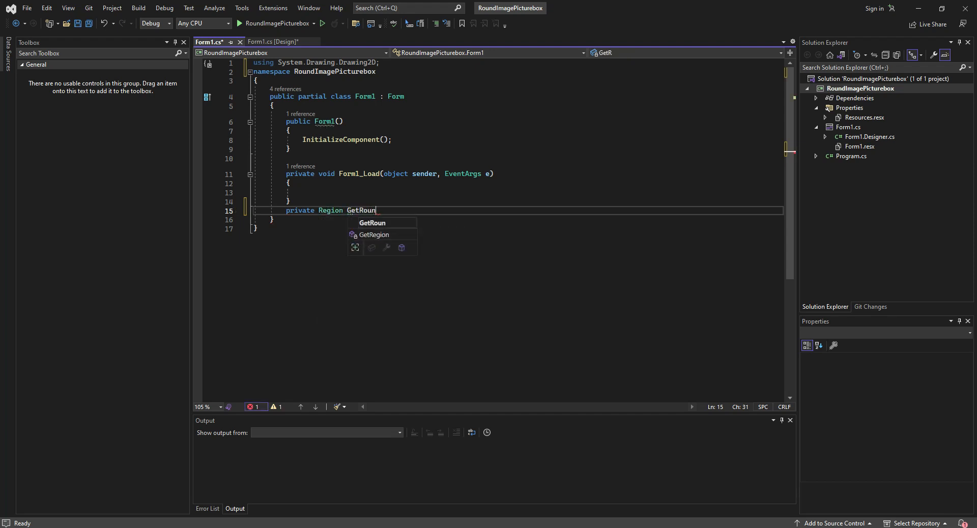
text(dedImageP)
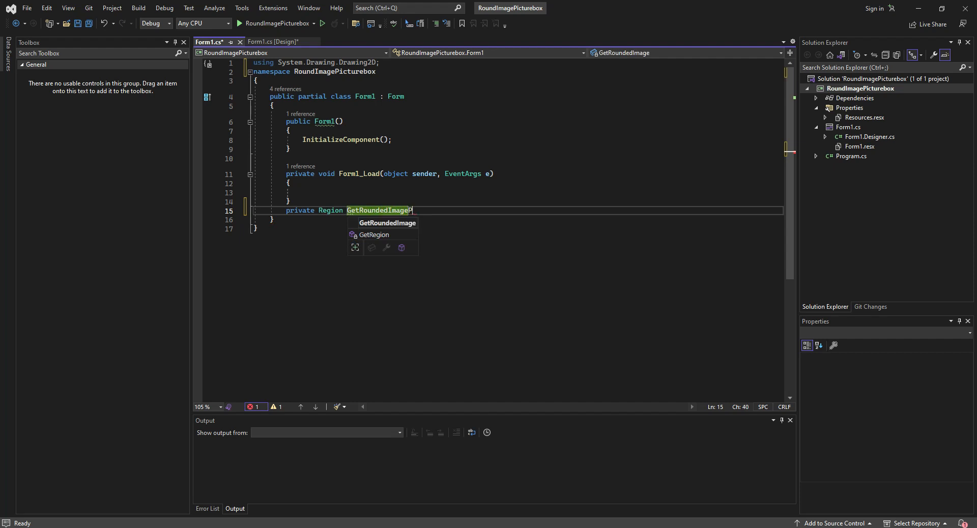
text(icturebox(PictureBox pictureBox)
text({)
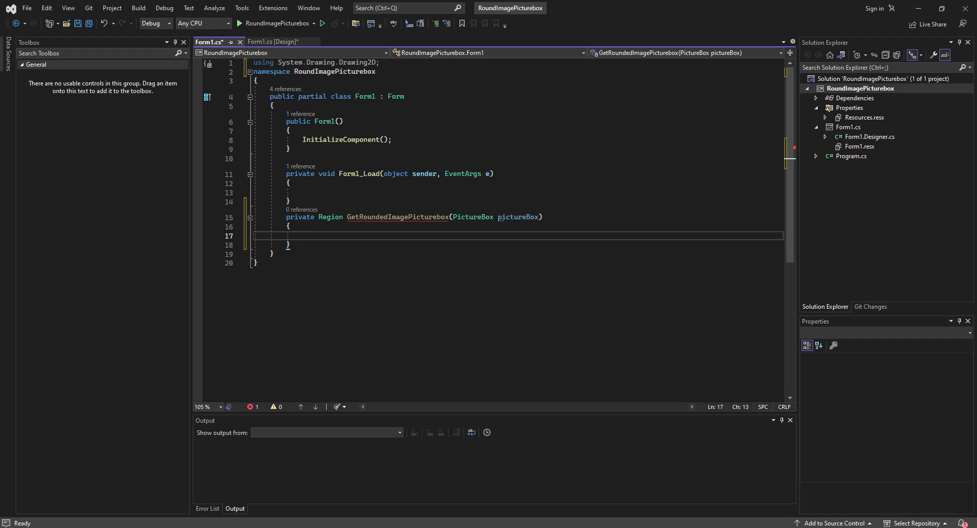
Create and reset a new GraphicsPath, then begin a graphicsPath.AddEllipse() call.
text(Gr)
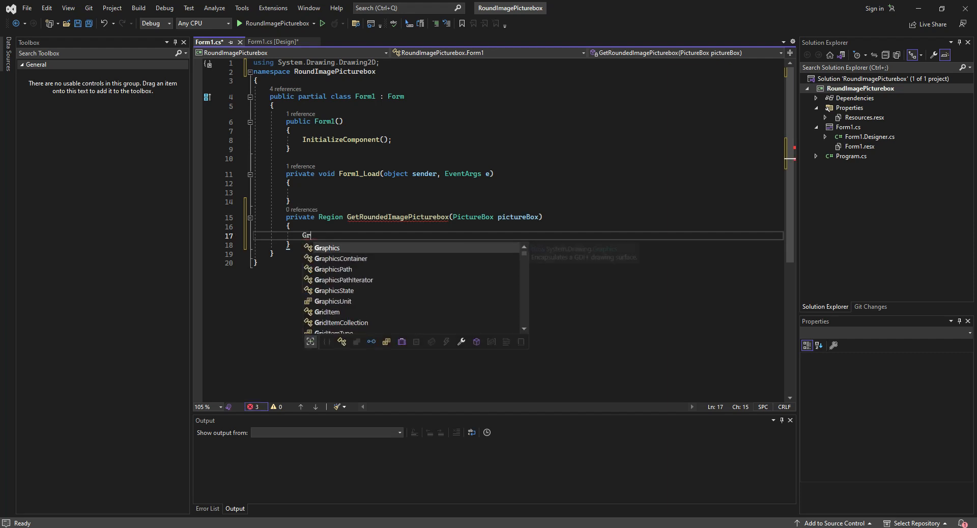
text(GraphicsPath graphicsPath = new GraphicsPath();)
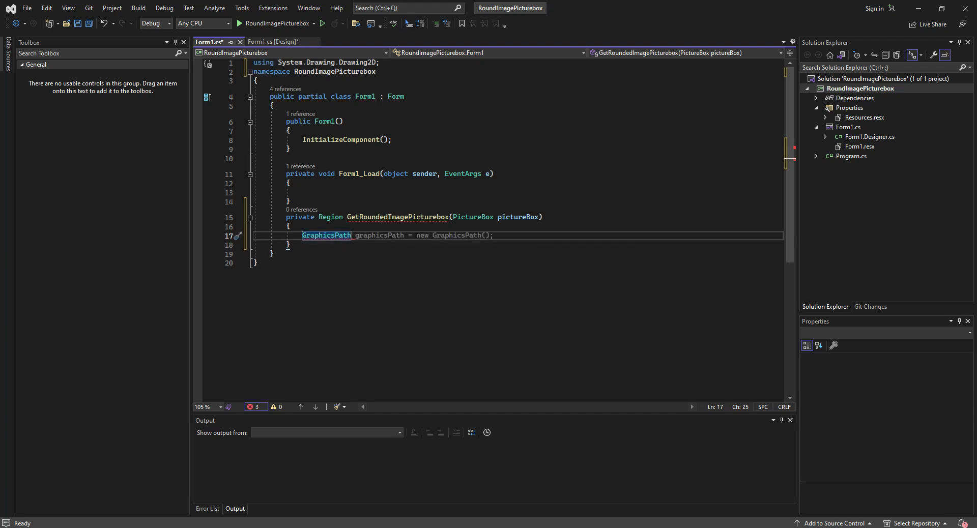
text(graphicsPath.Reset();)
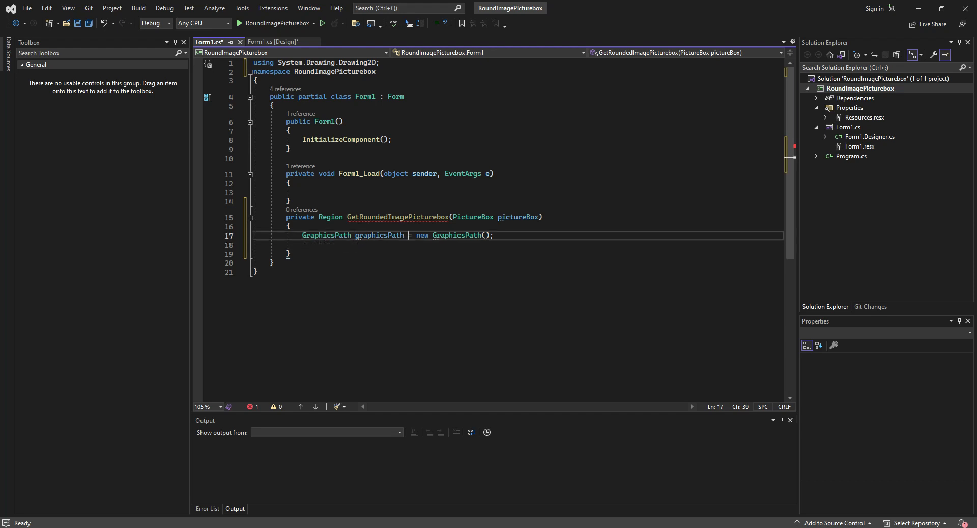
double_click(377, 234)
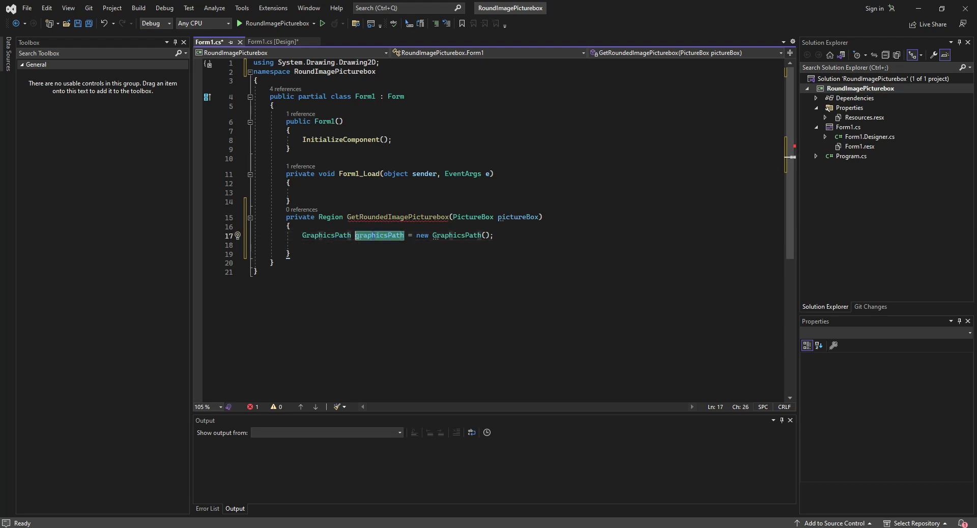
text(graphicsPath.)
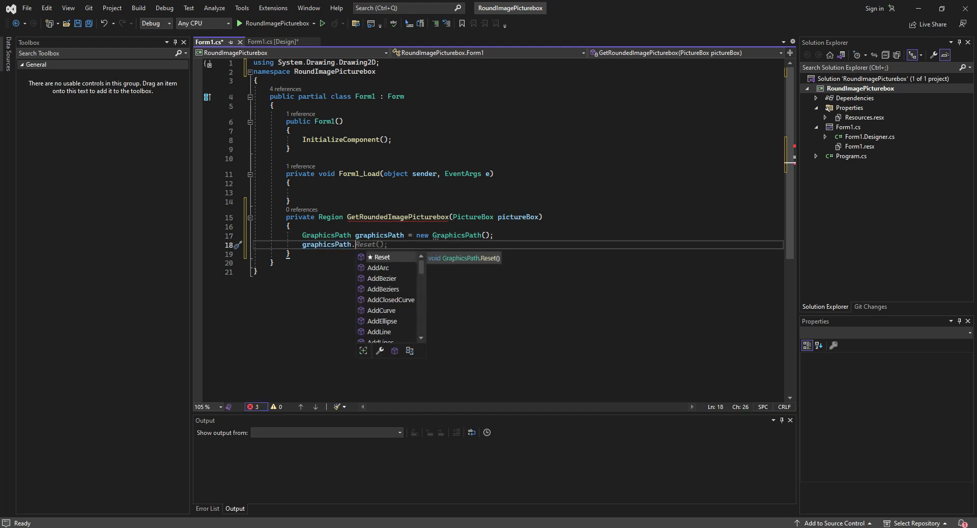
text(eli)
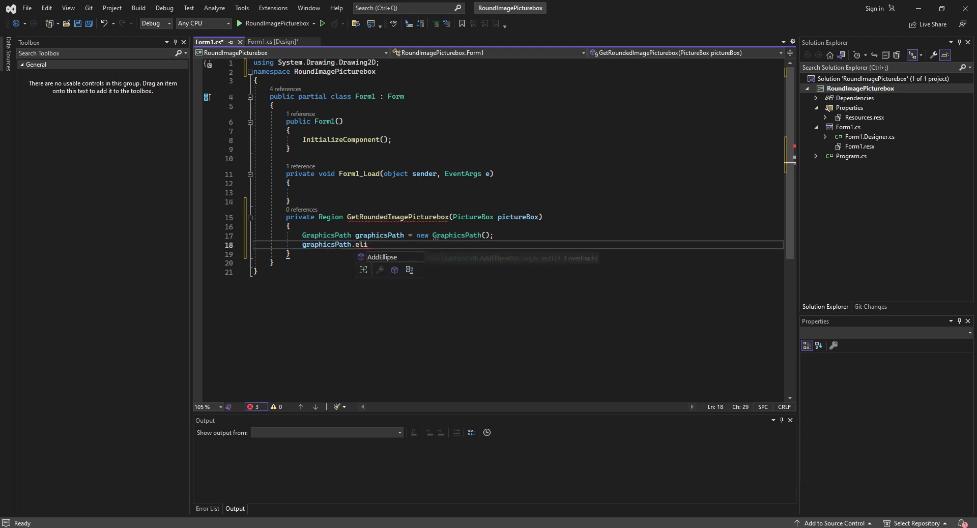
text(AddEllipse())
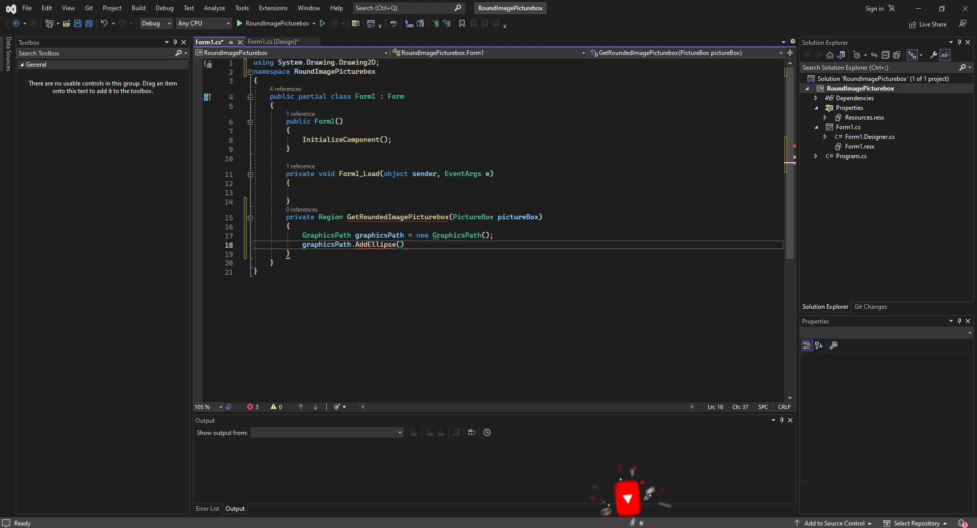
Fill AddEllipse with 0, 0, pictureBox.Width, pictureBox.Height and close the figure.
text(0,0)
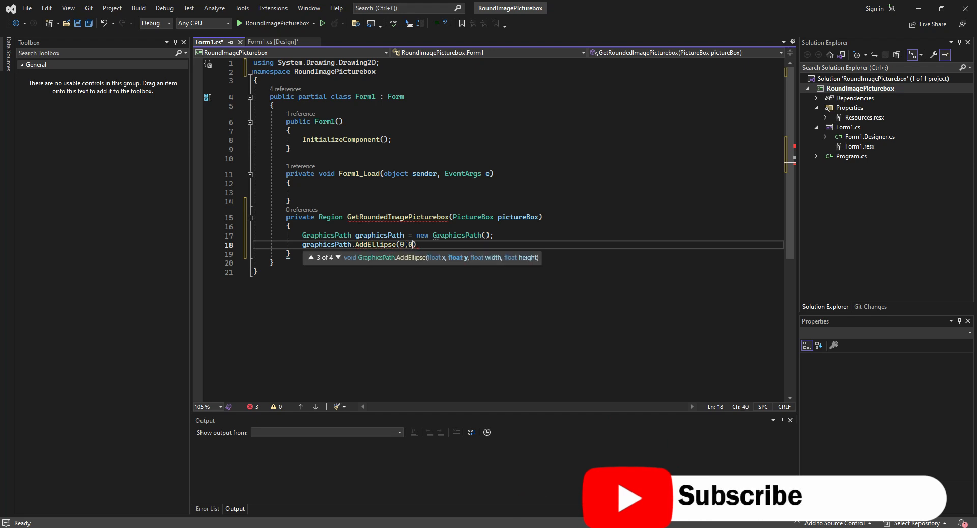
text(0)
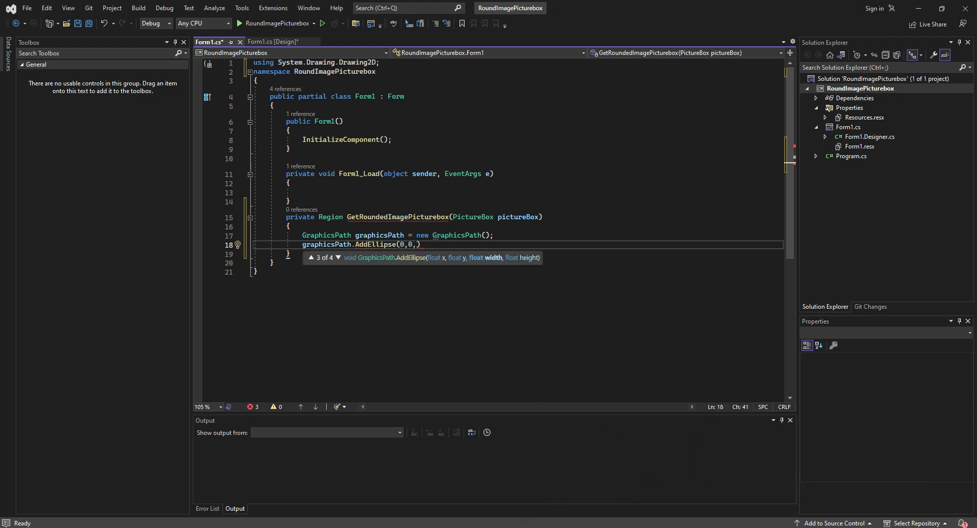
text(pictureBox.Width)
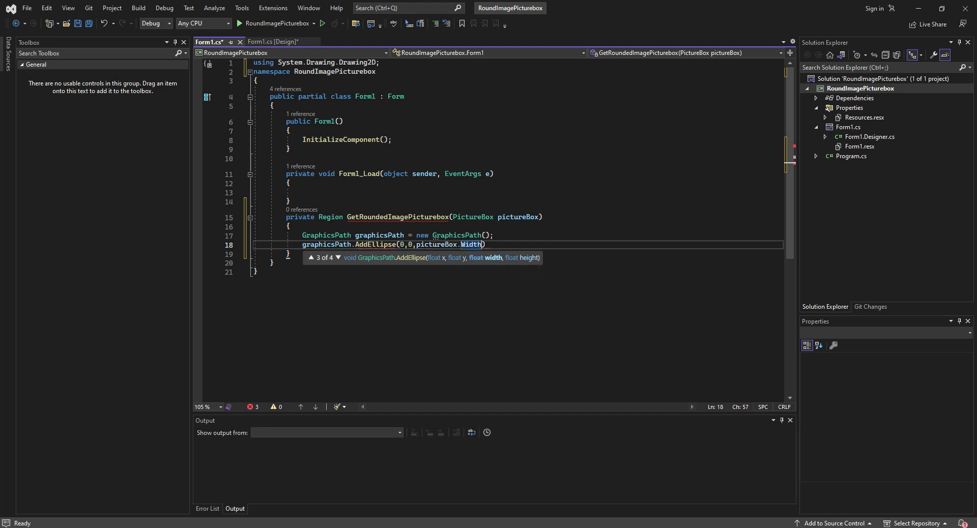
text(,pictureBox.Height)
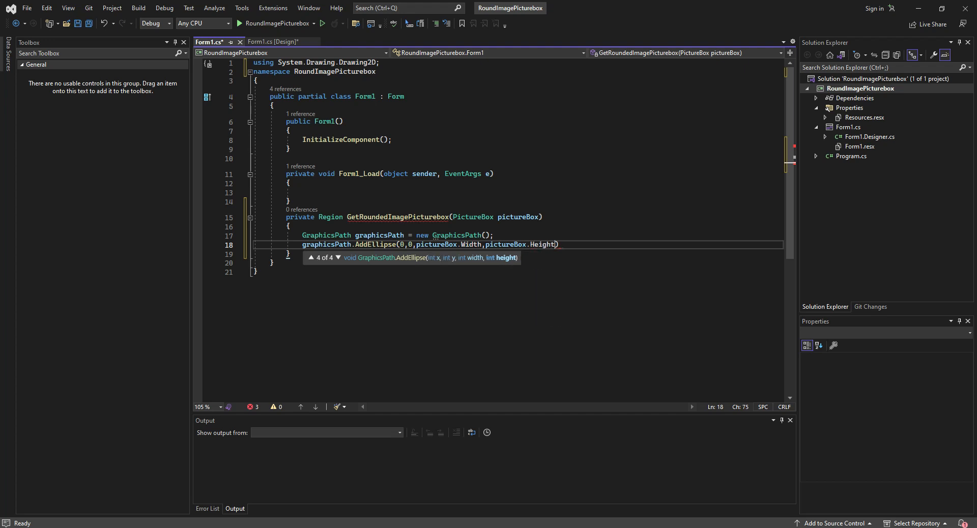
text(;)
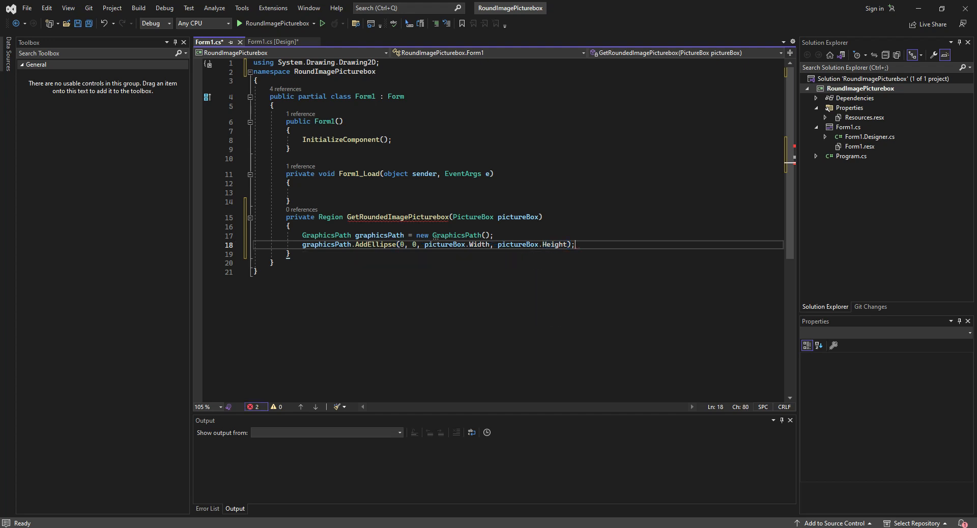
text(graphicsPath.CloseFigure();)
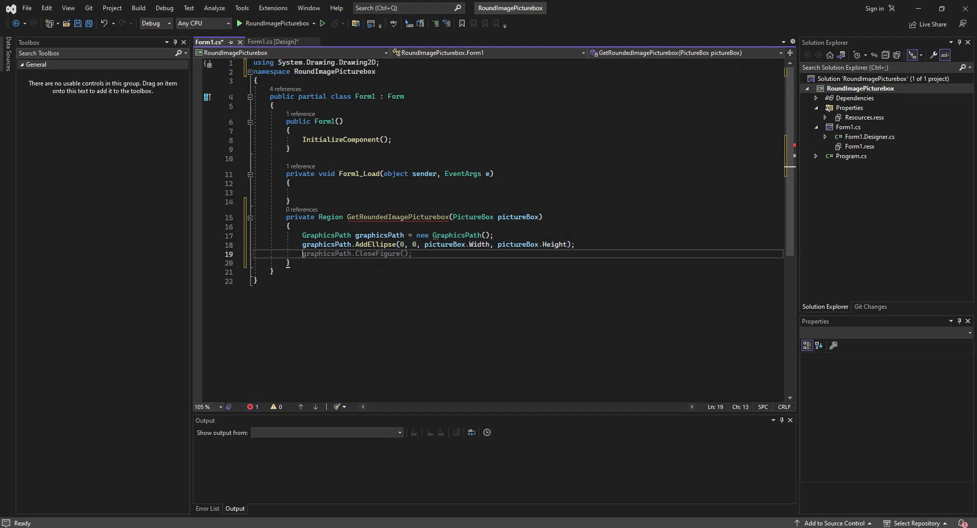
Build Region rgn from graphicsPath and return rgn.
text(Regi)
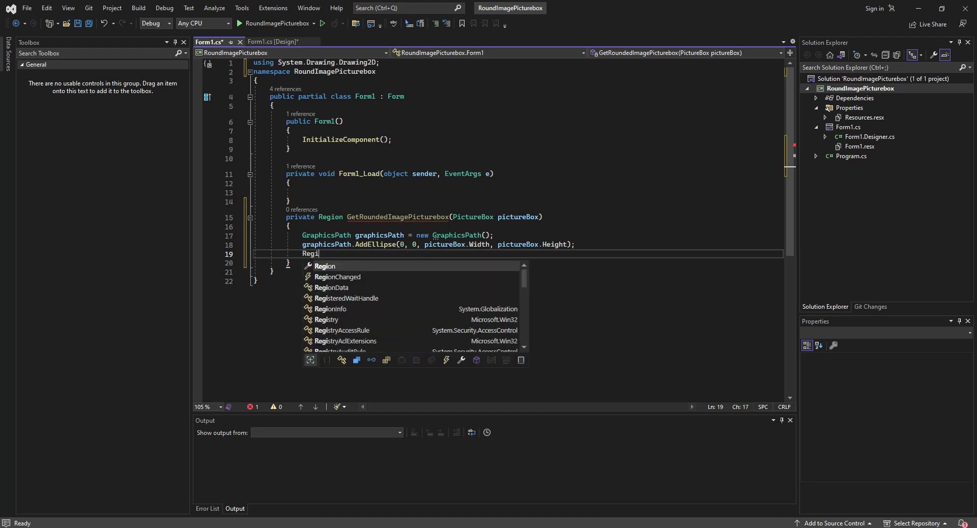
text(on)
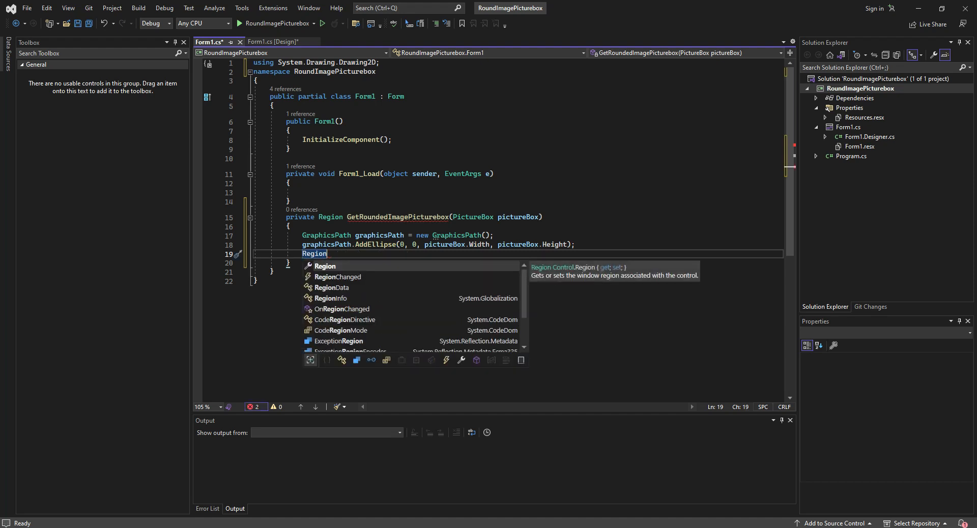
key(Escape)
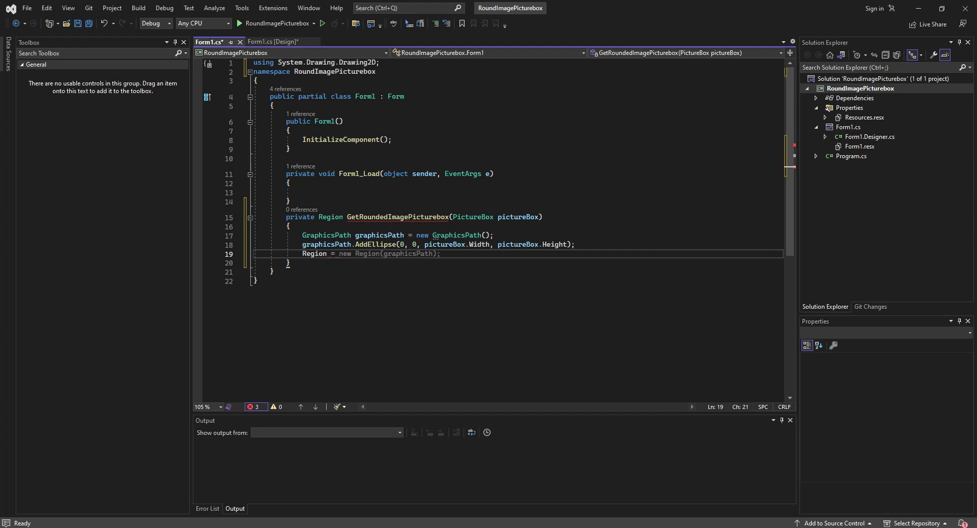
text(rgn = new Region(graphicsPath);)
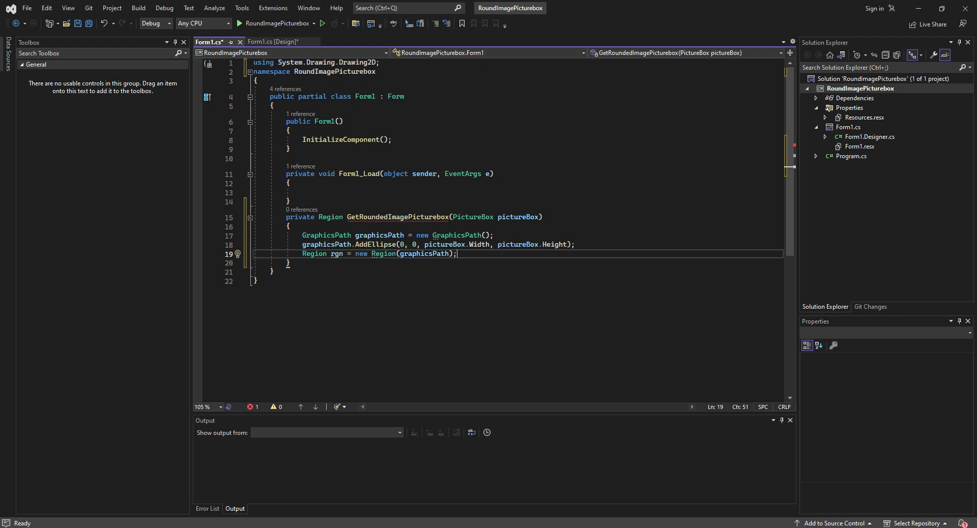
text(r)
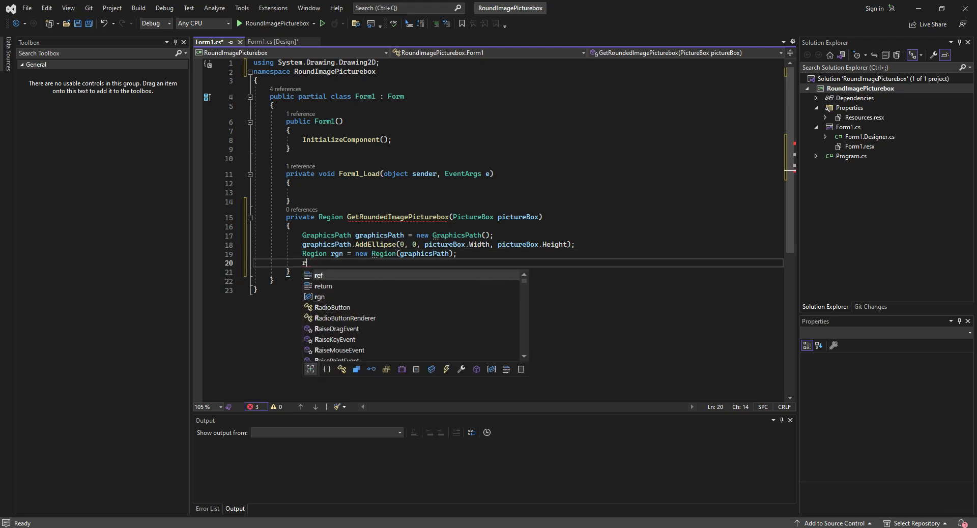
text(eturn rgn;)
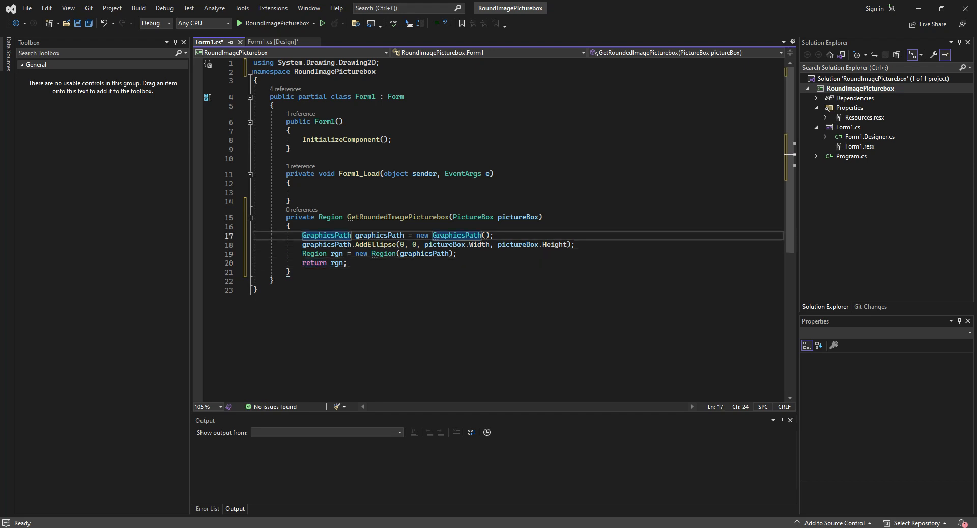
In Form1_Load, write pictureBox1.Region = GetRoundedImagePicturebox(pictureBox1);.
click(287, 272)
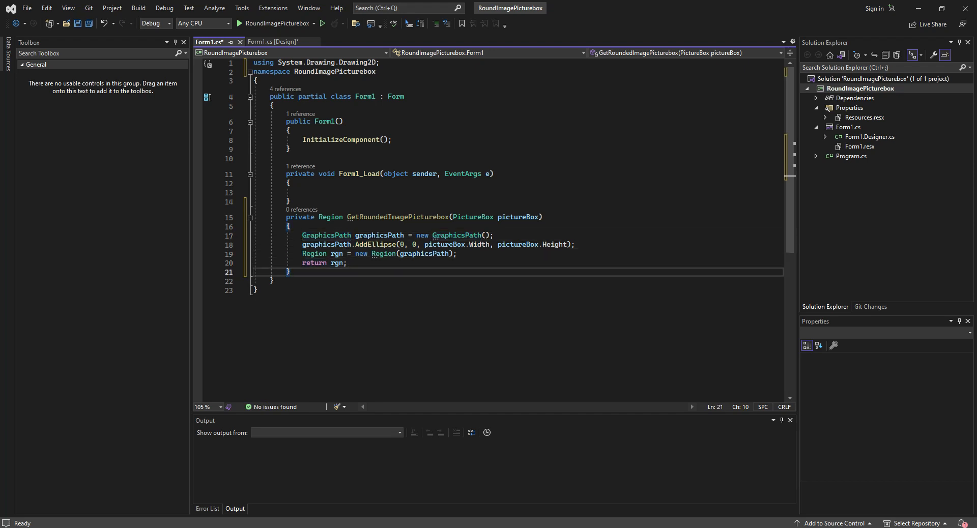
drag(300, 234, 363, 244)
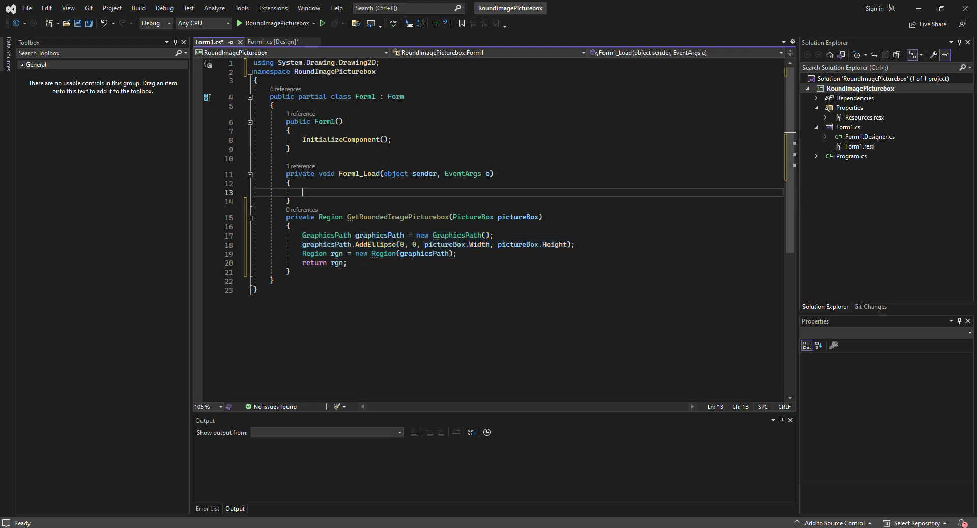
text(pictureBox1)
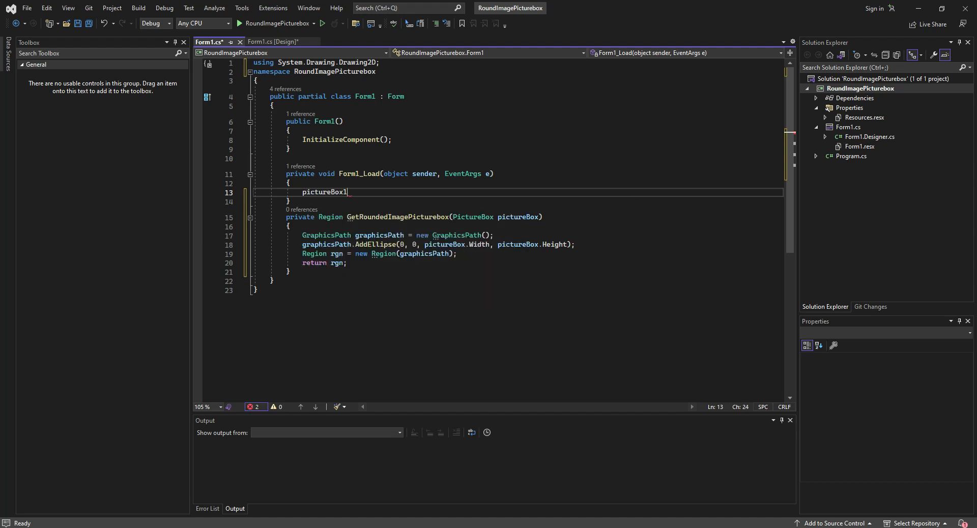
text(.Region)
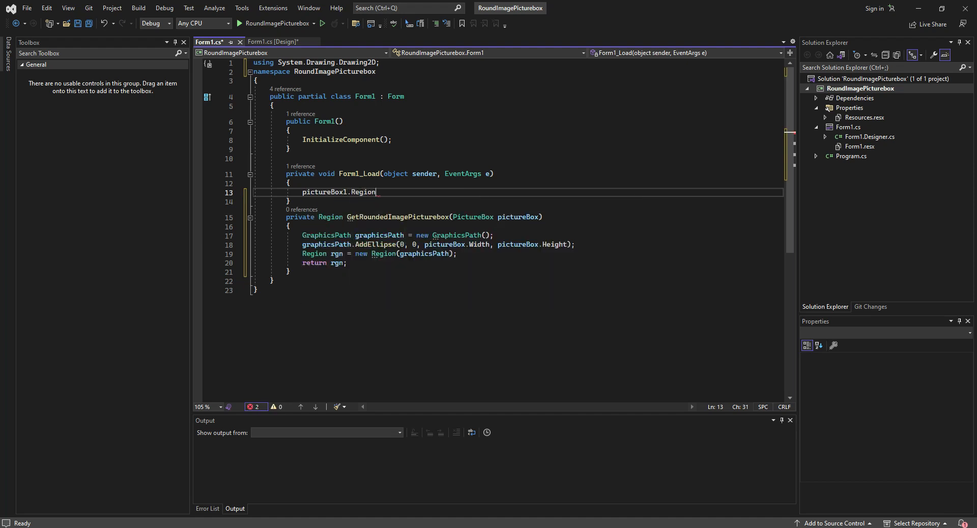
text(=)
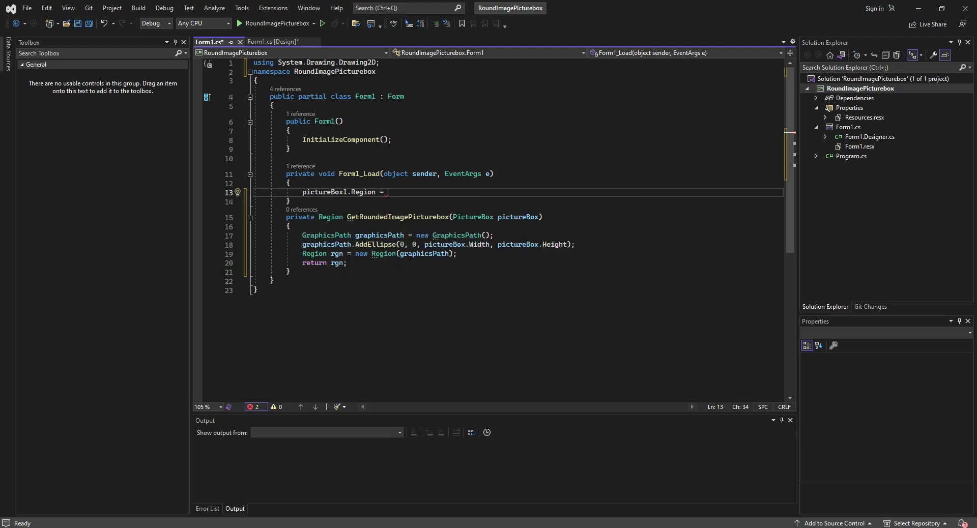
text(getro)
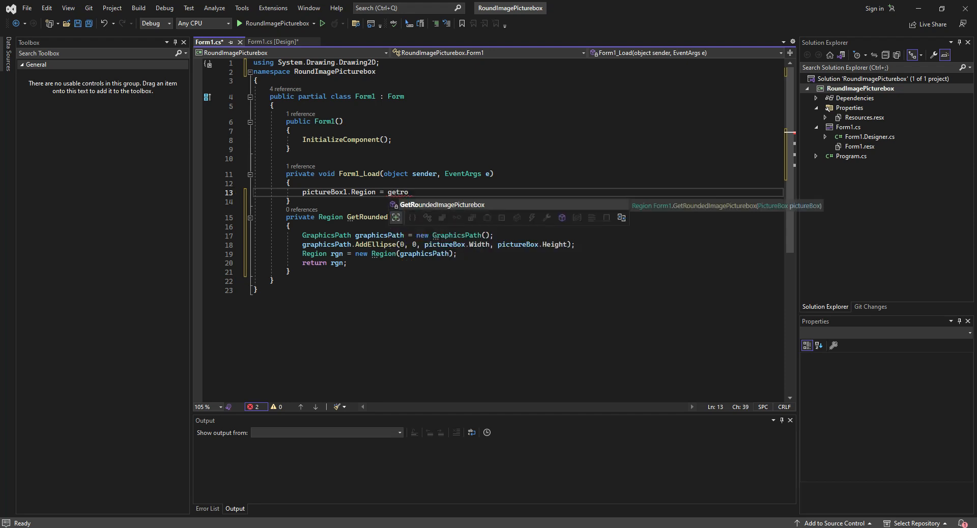
text(GetRoundedImagePicturebox())
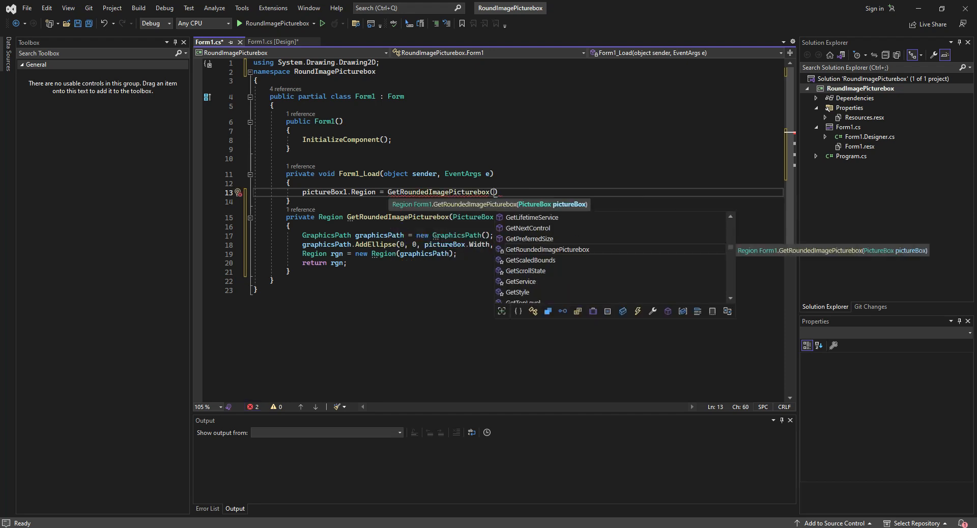
text(pictureBox1)
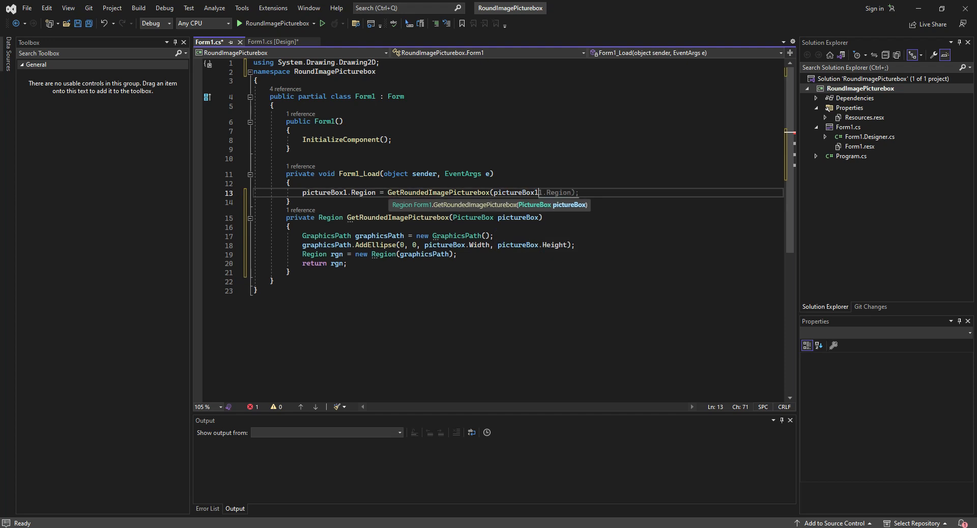
text(1)
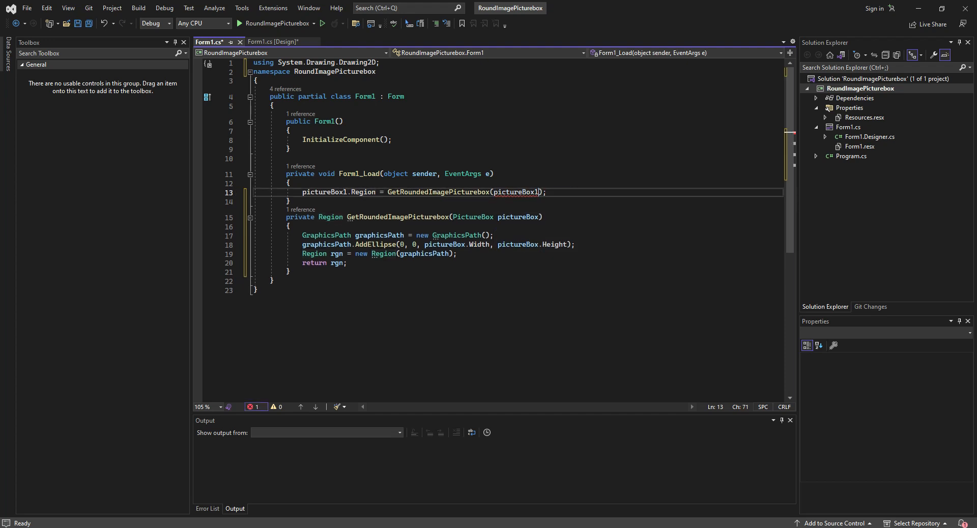
text();)
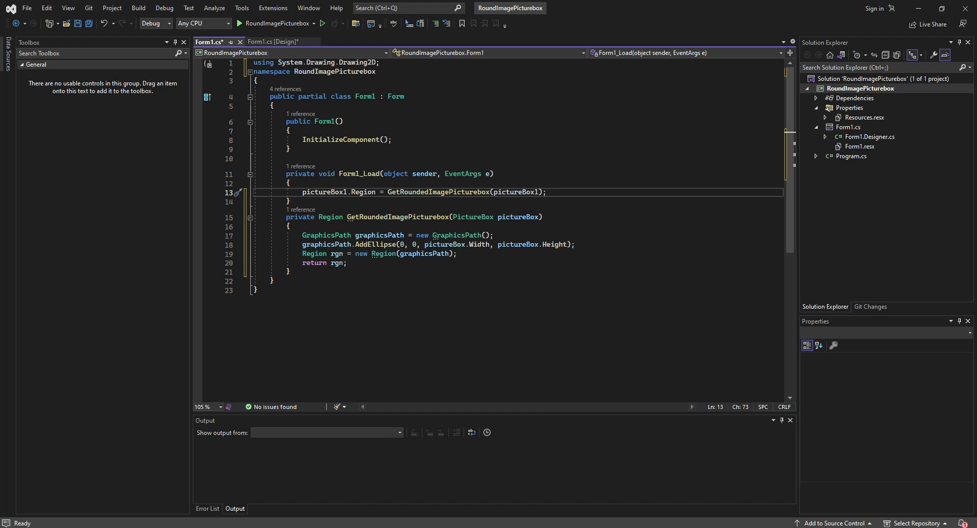
Save and run the app, close the running form, then select the rgn variable.
key(ctrl+s)
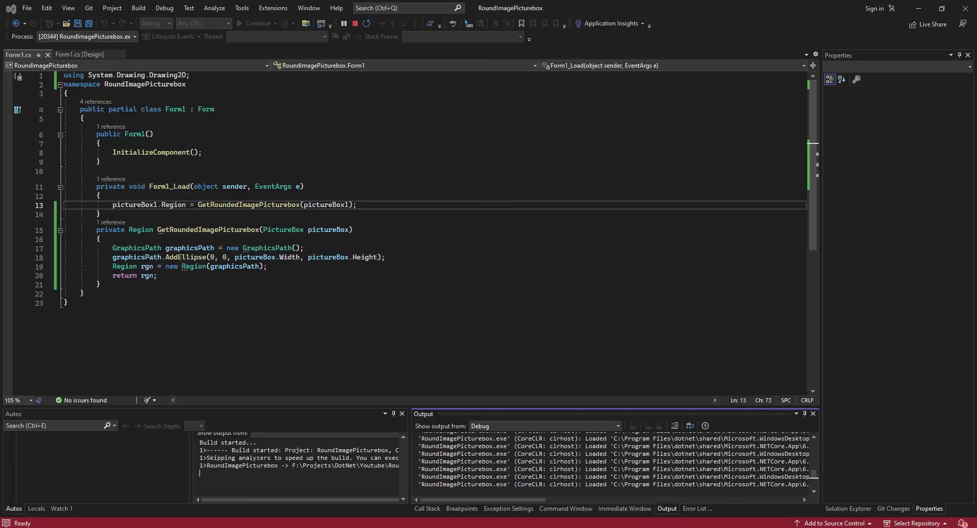
click(305, 23)
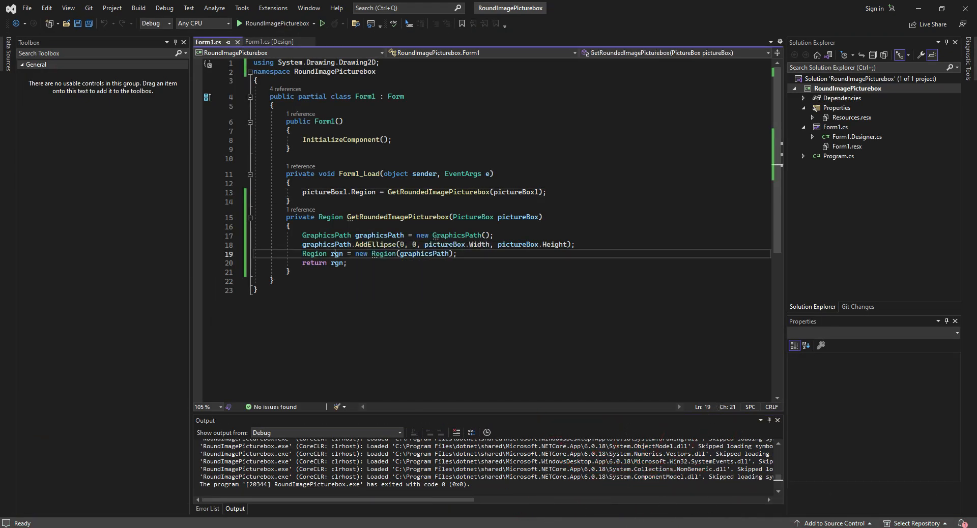
double_click(335, 253)
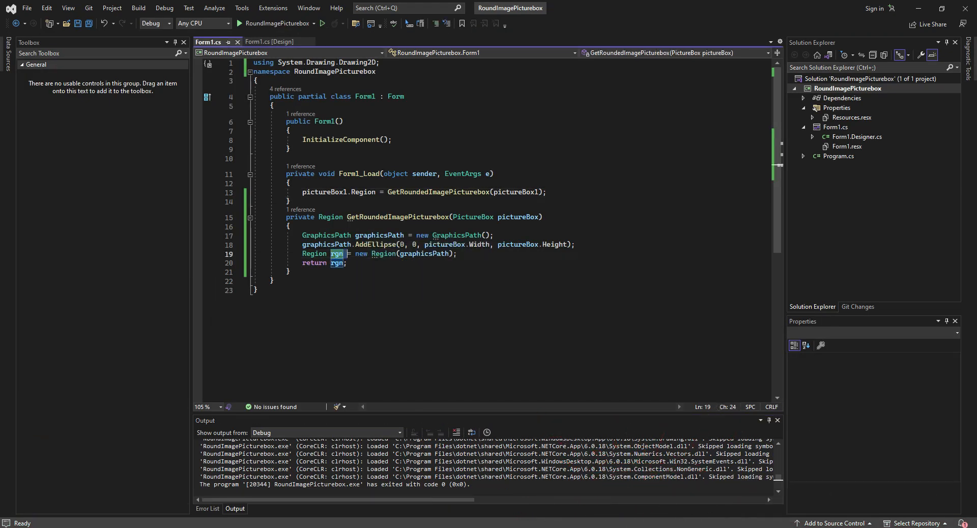